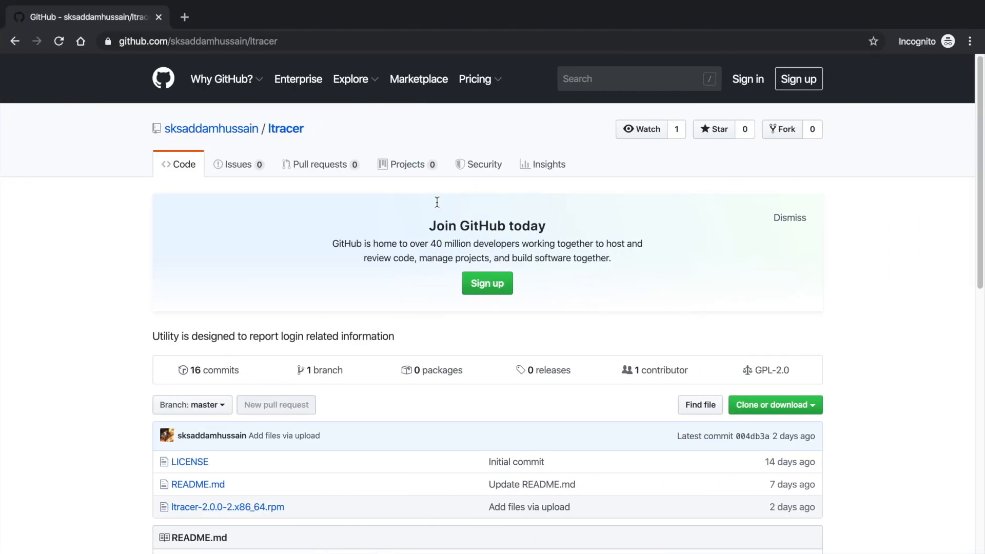
mouse_move(355, 406)
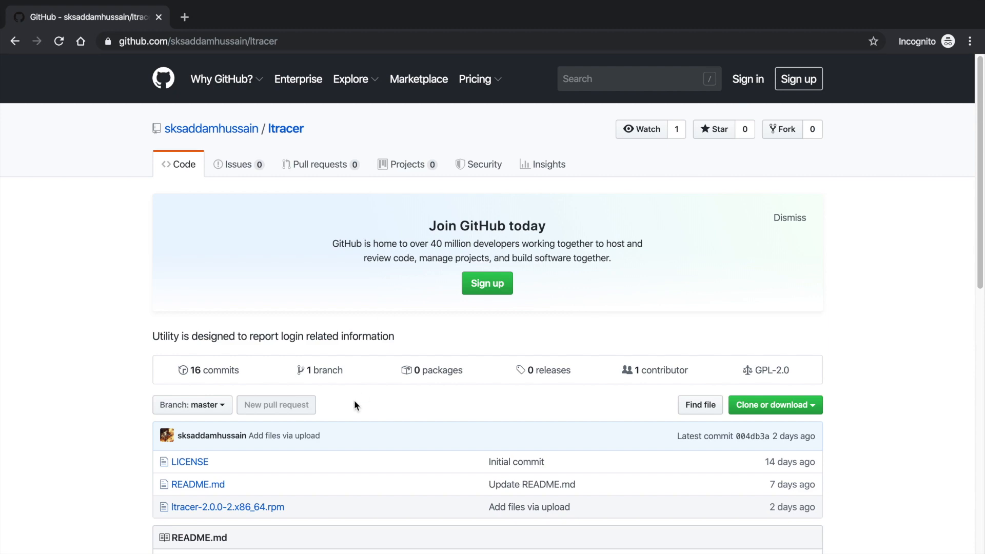
Download ltracer-2.0.0-2.x86_64.rpm with wget into /home/test/demo and grab the README's install command
scroll(down, 3)
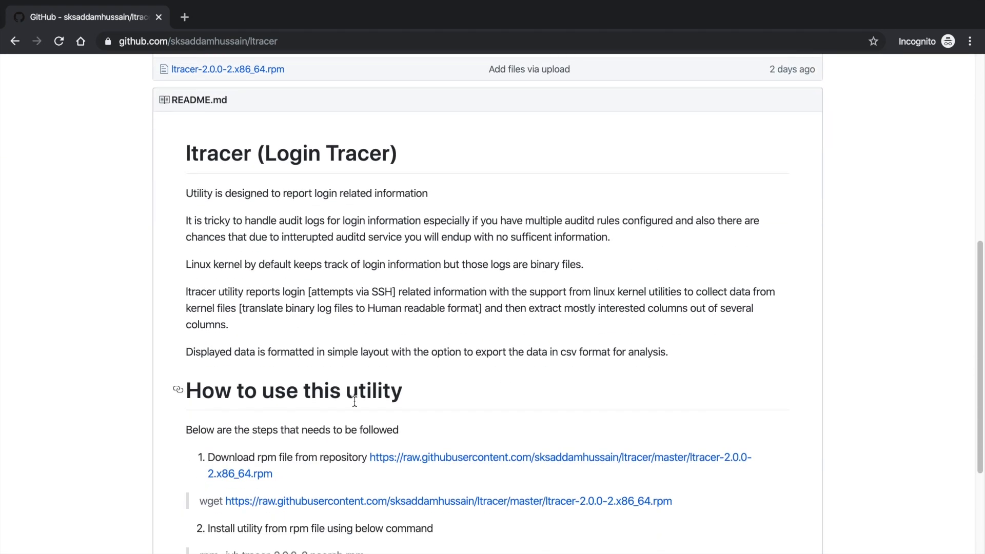
scroll(down, 3)
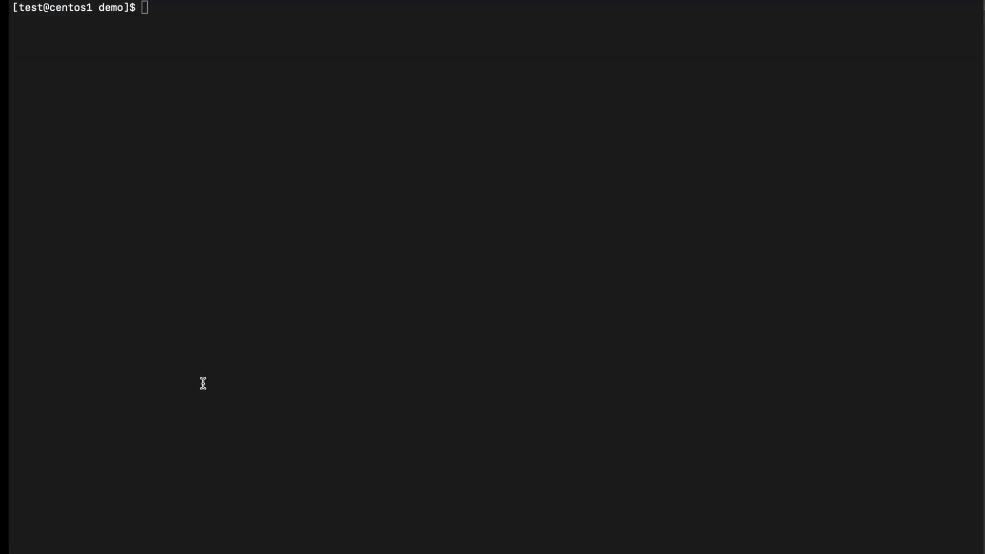
text(wget https://raw.githubusercontent.com/sksaddamhussain/ltracer/master/ltracer-2.0.0-2.x86_64.rpm)
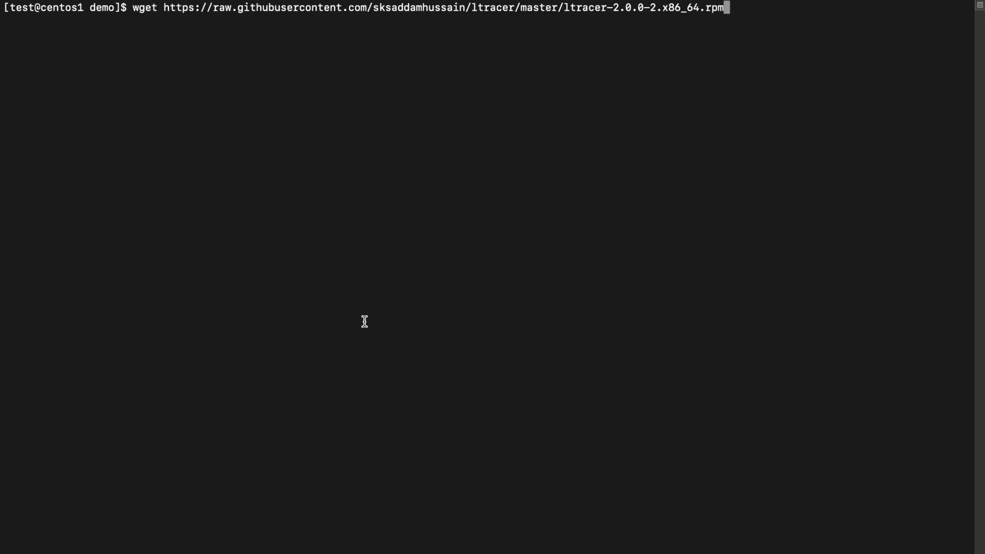
key(Return)
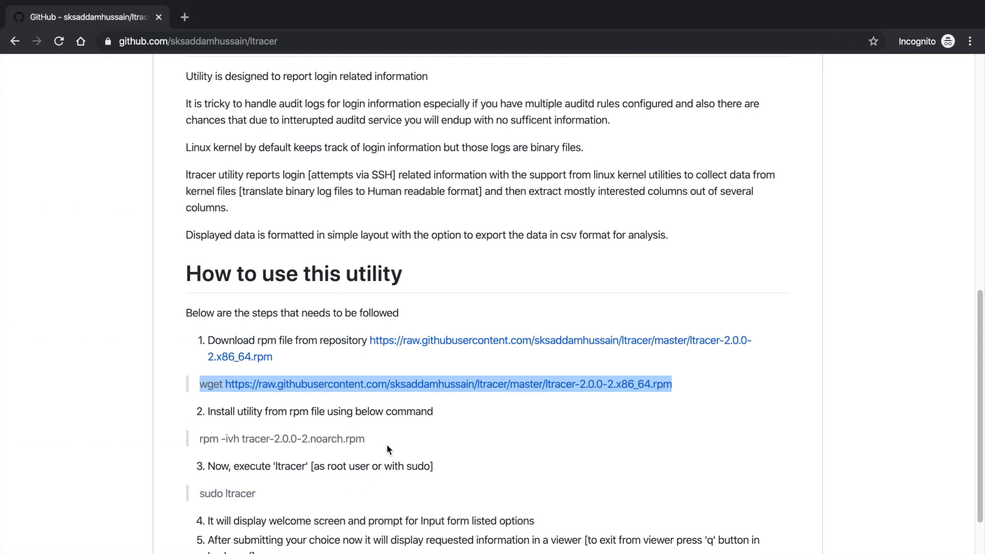
double_click(203, 438)
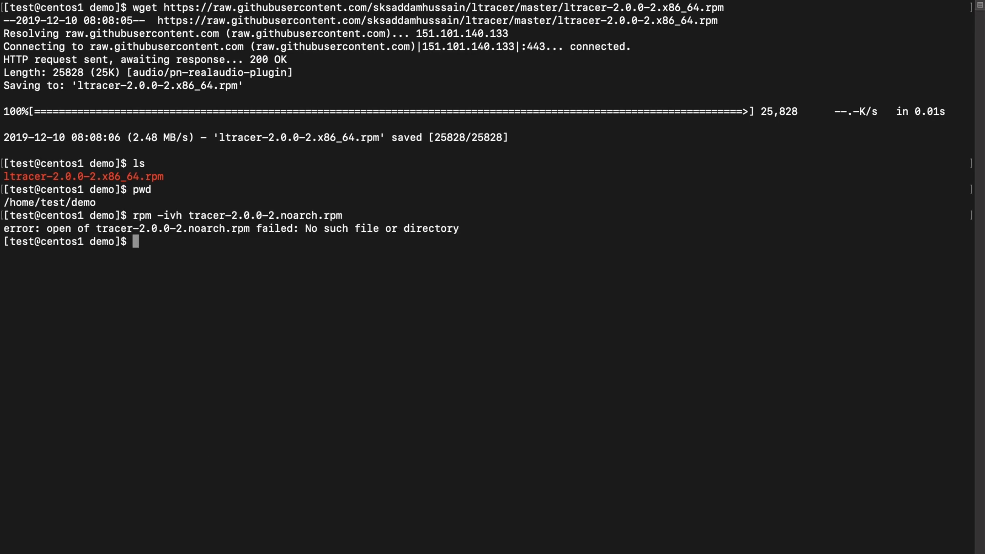
Install ltracer-2.0.0-2.x86_64.rpm via sudo rpm -ivh, reaching 100%
text(sudo rpm -ivh)
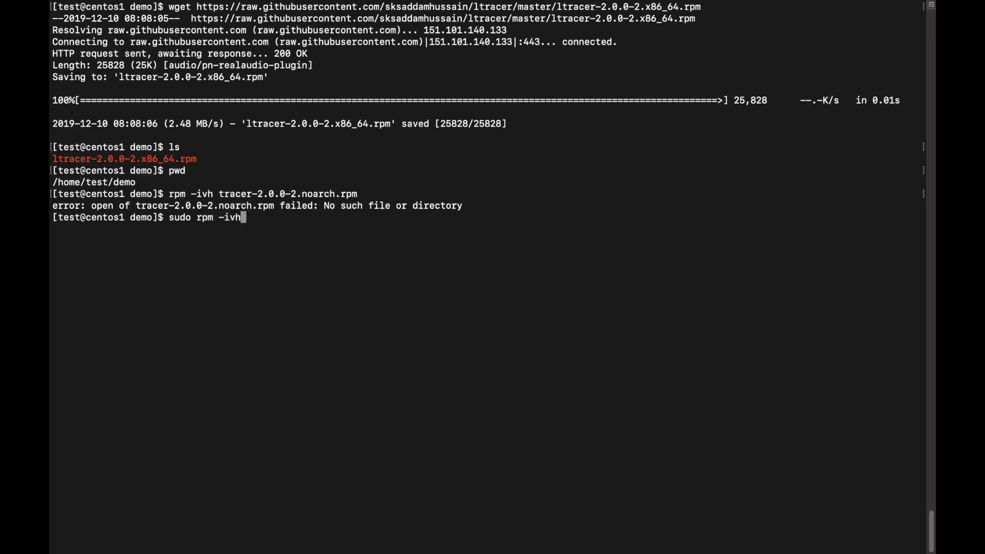
text(ltr)
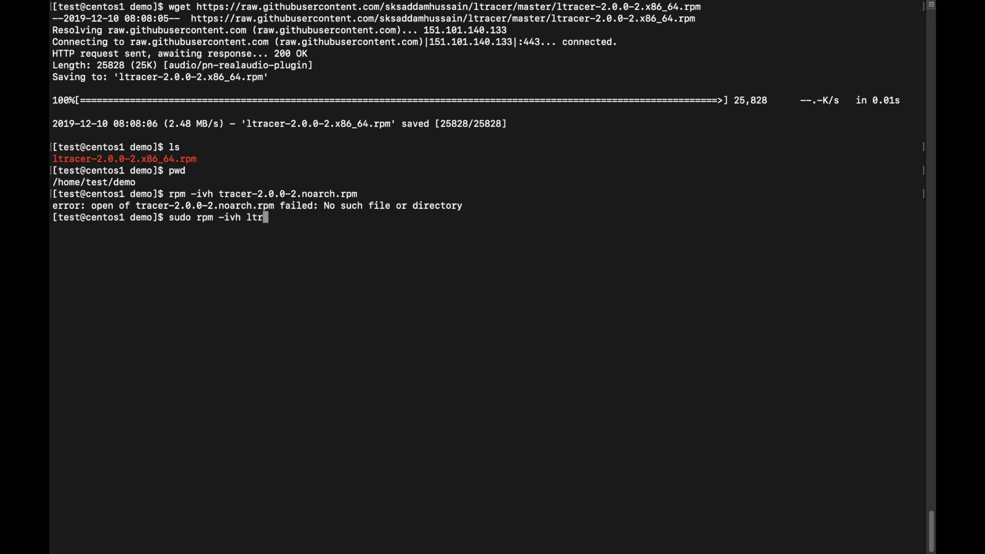
text(acer-2.0.0-2.x86_64.rpm)
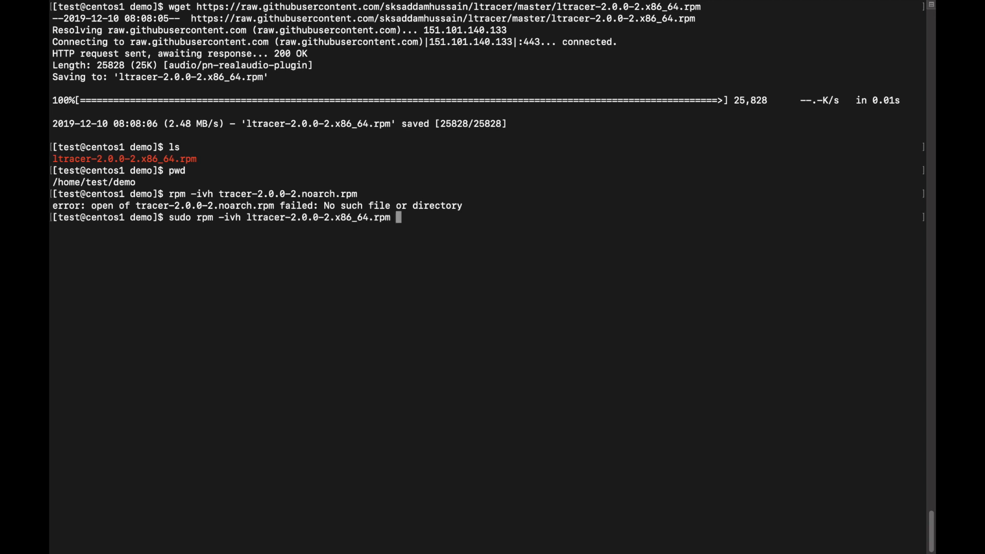
key(Return)
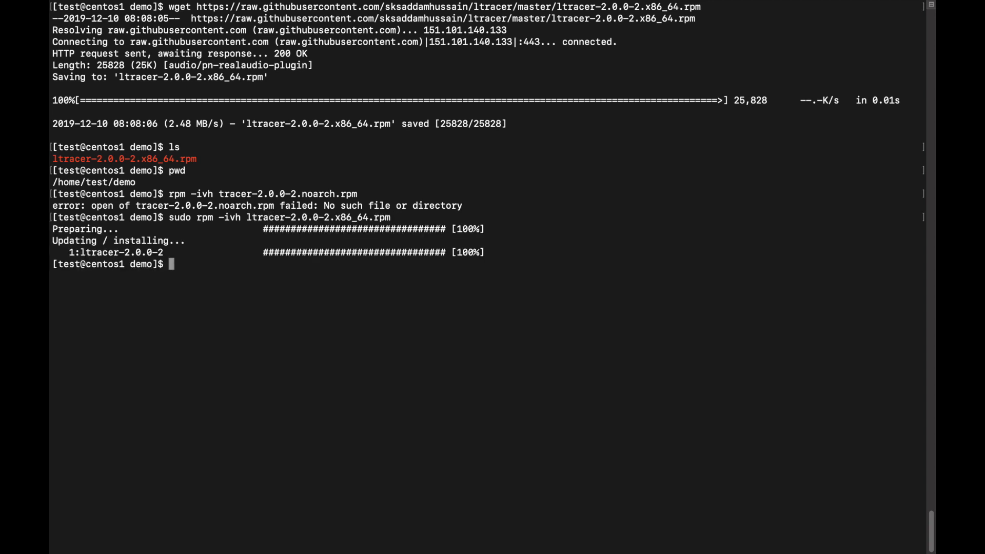
text(s)
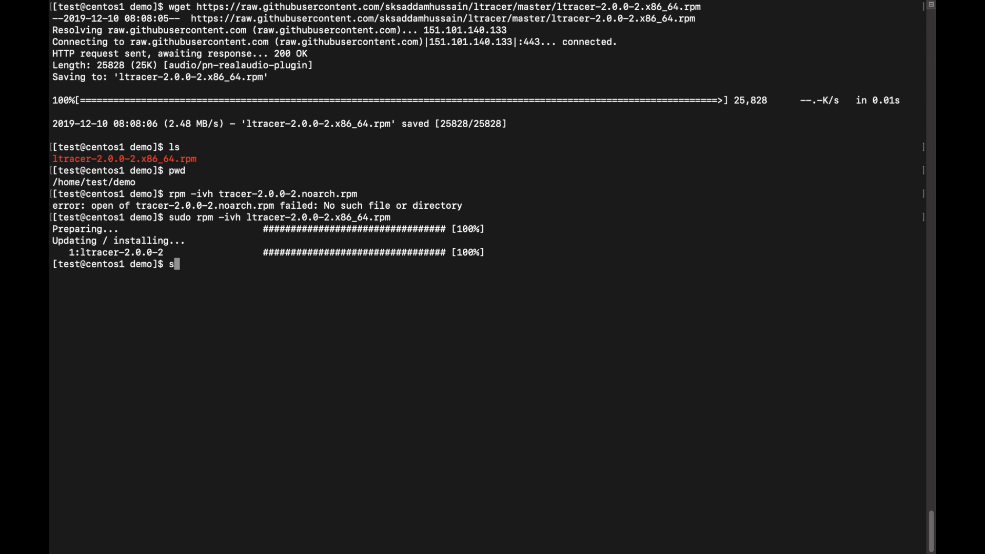
Run sudo ltracer for the active-sessions report (test from 192.168.56.1) and decline CSV saving
text(udo ltr)
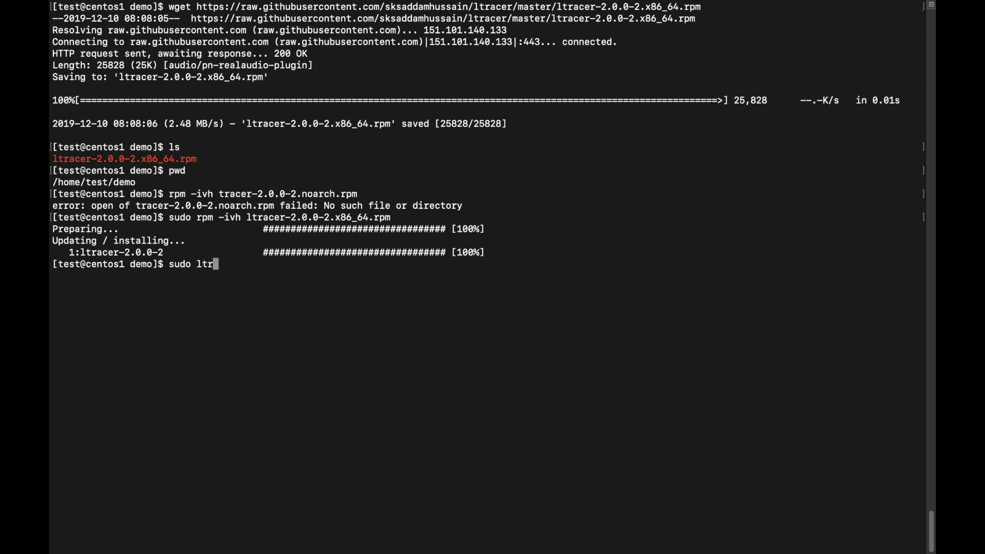
text(acer)
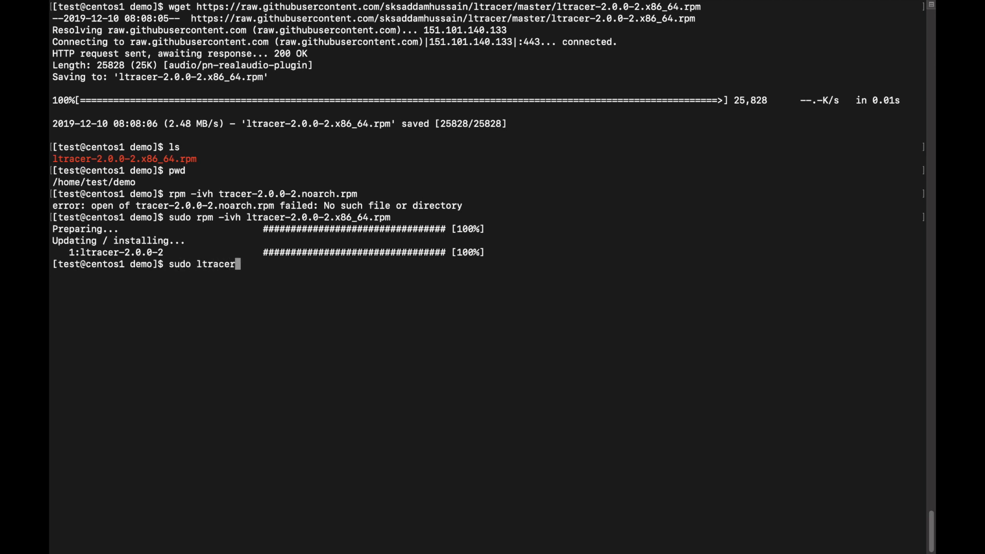
key(Return)
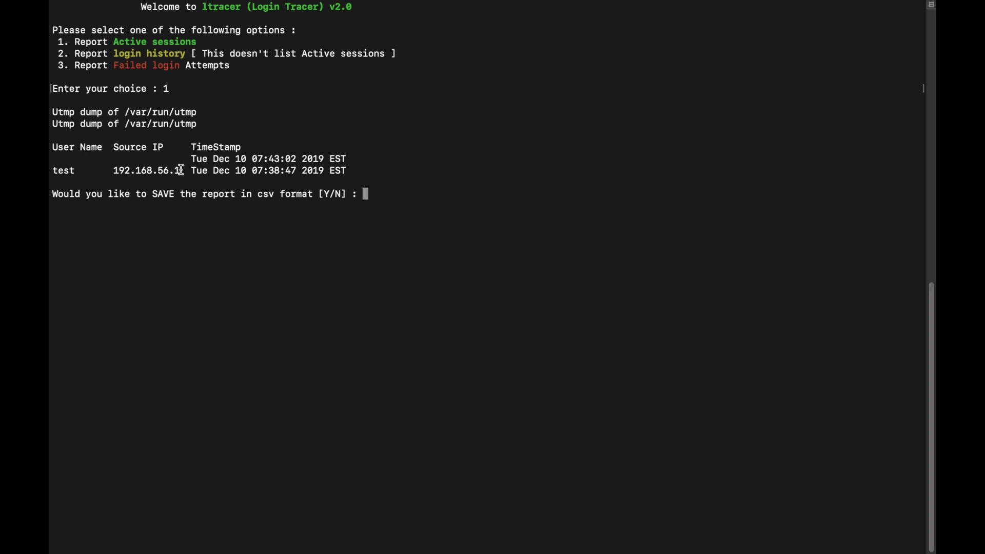
mouse_move(54, 195)
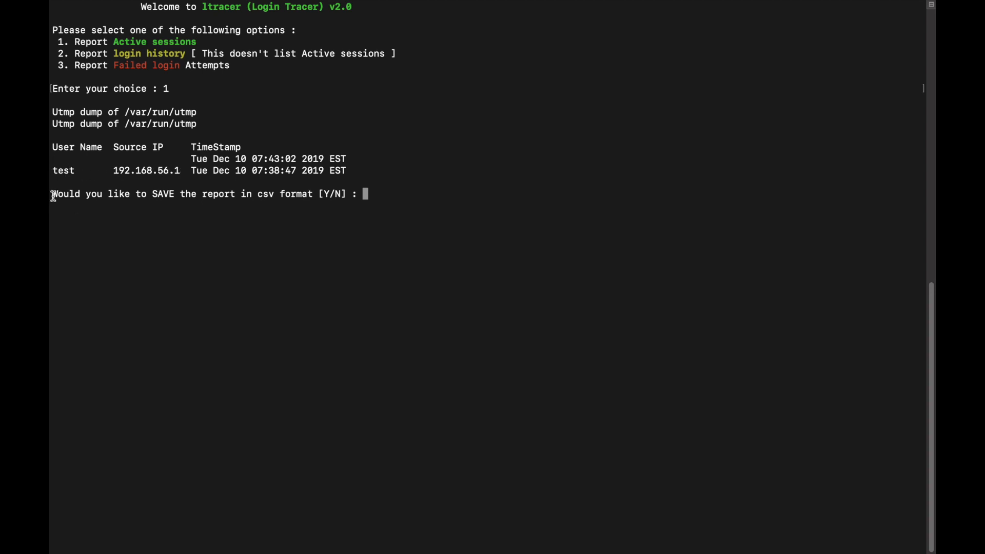
mouse_move(266, 201)
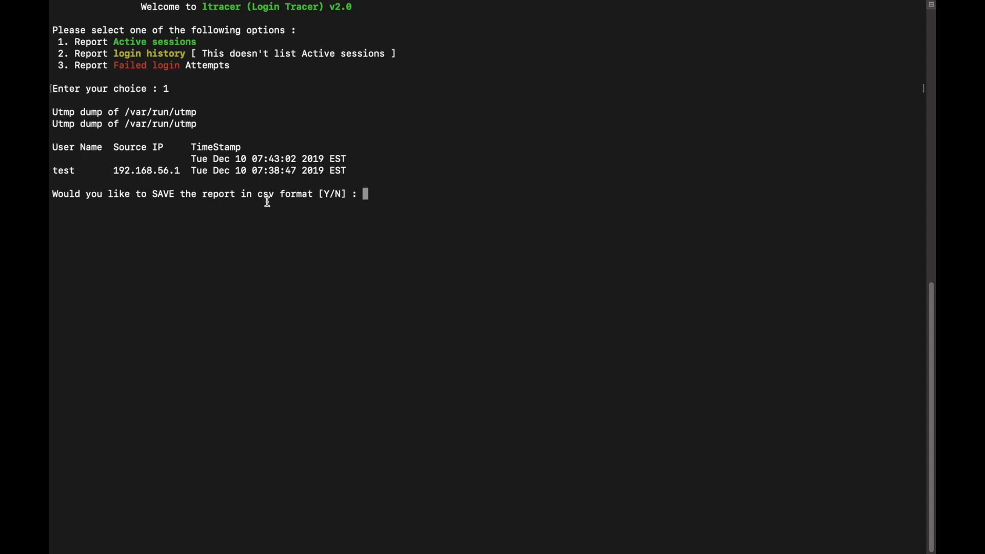
text(n)
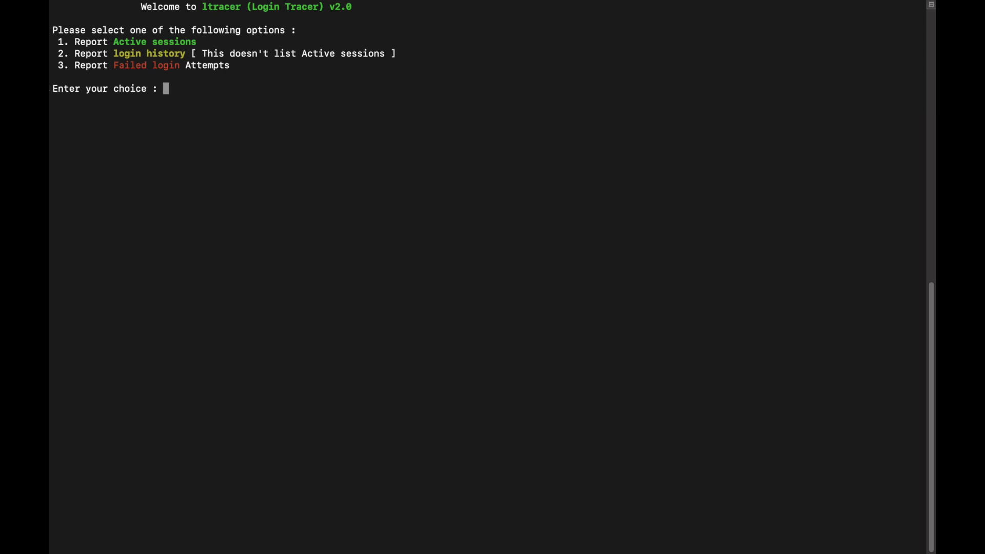
List ltracer's option 2 login history, page through it, and decline saving as CSV
text(2)
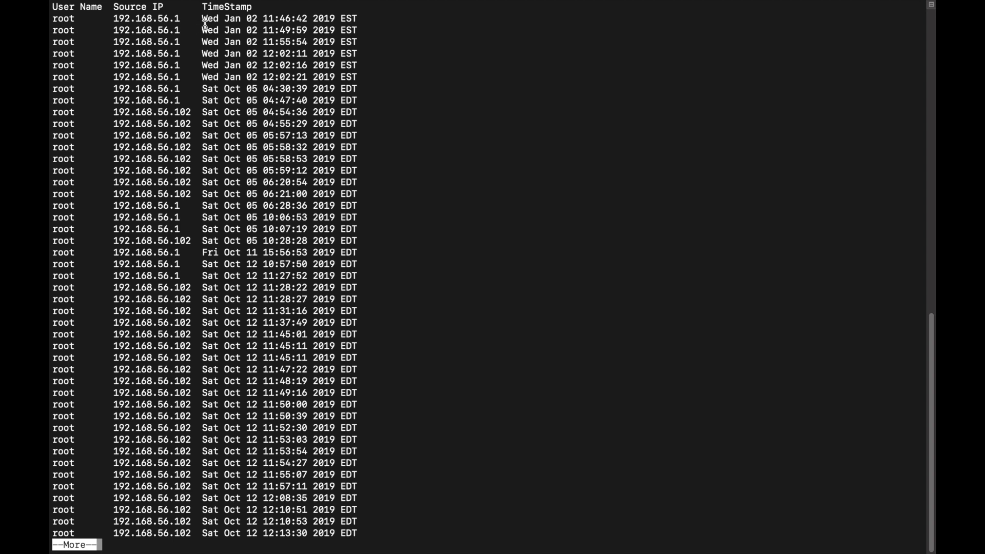
mouse_move(236, 20)
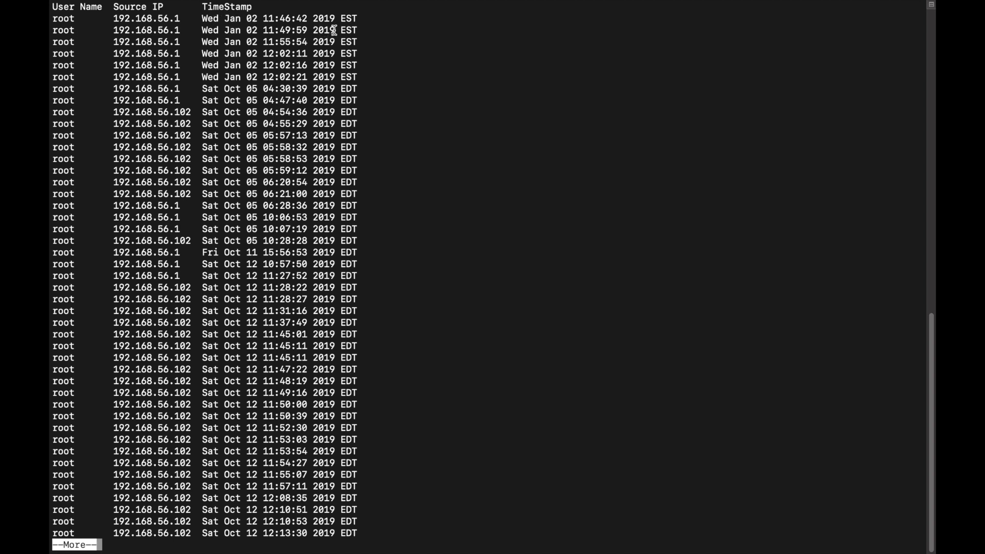
key(space)
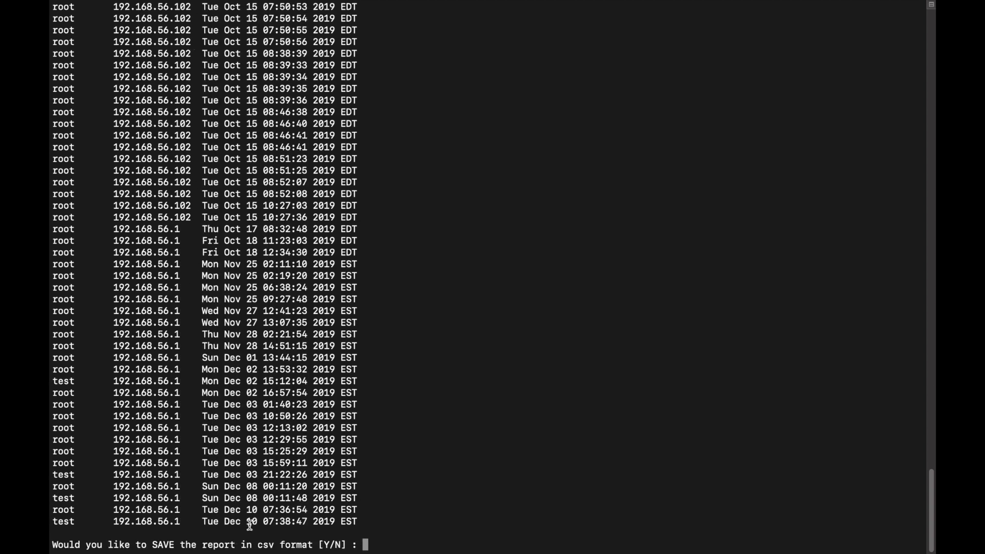
mouse_move(354, 534)
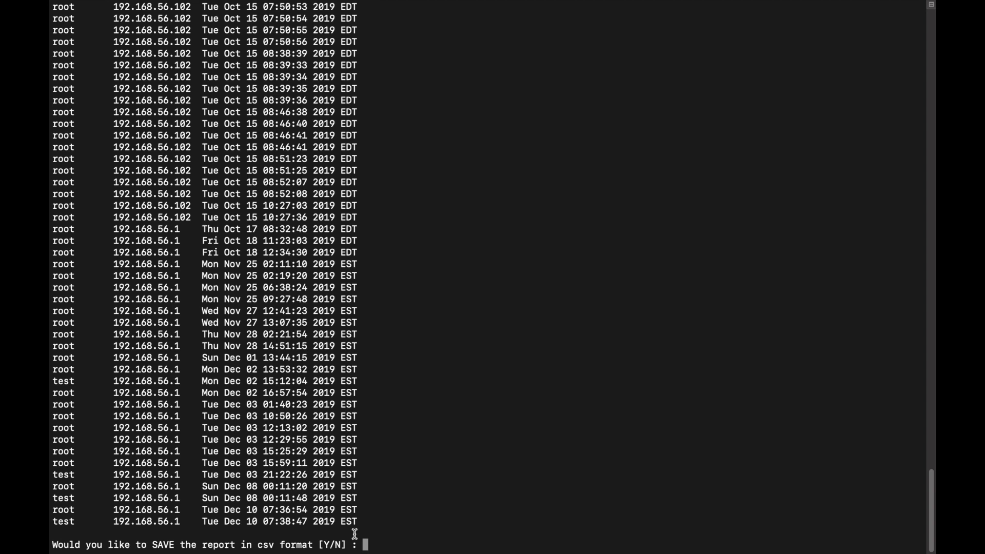
text(n)
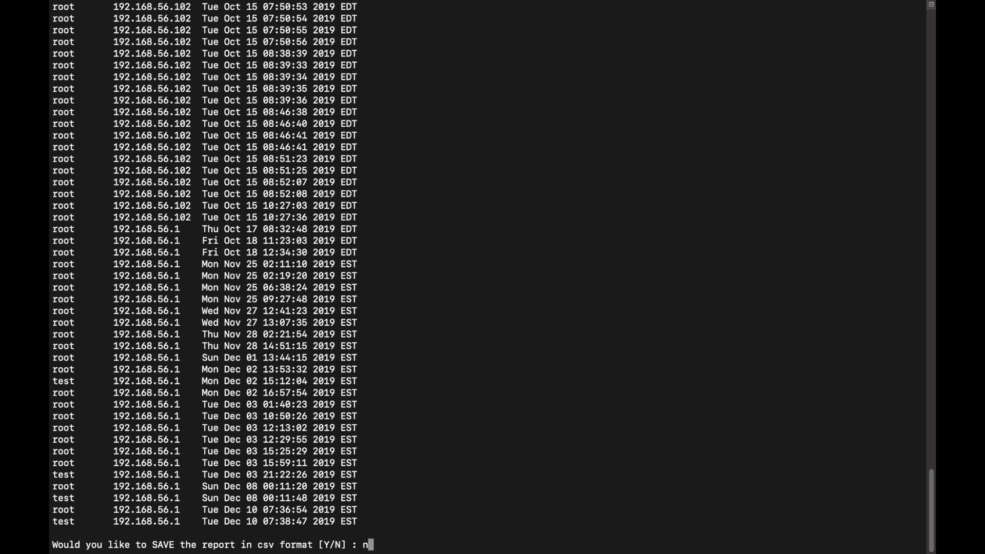
key(Return)
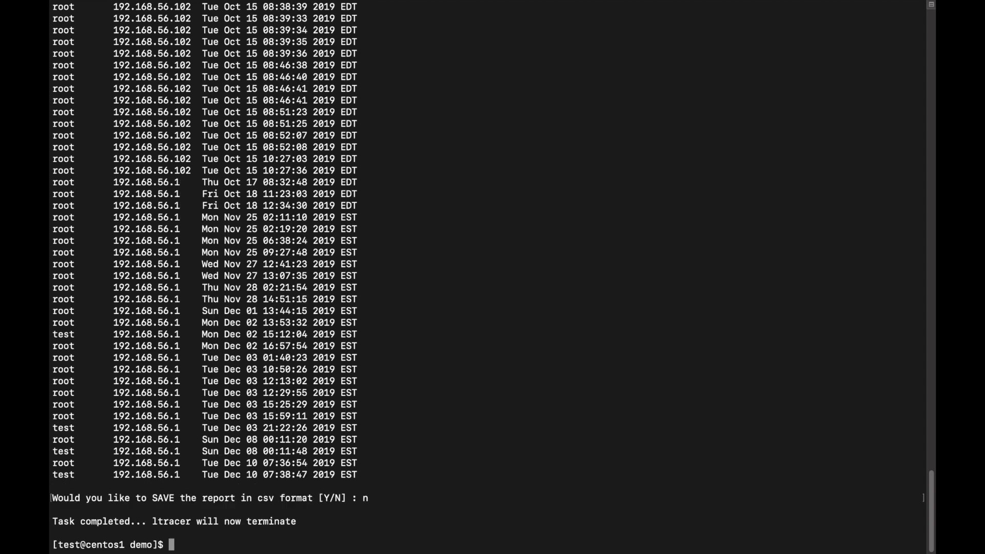
Rerun sudo ltracer for the option 3 failed-login report and decline saving as CSV
text(sudo ltracer)
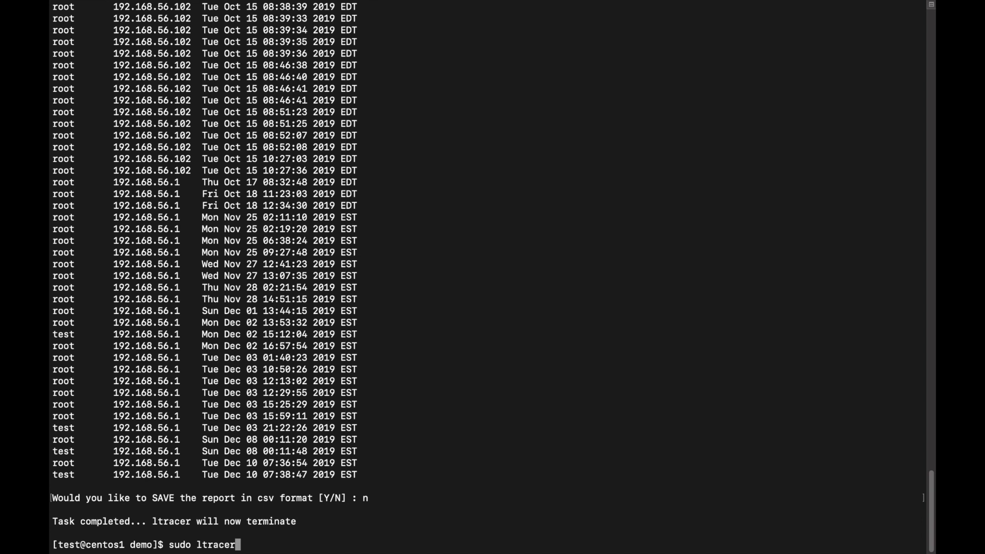
key(Return)
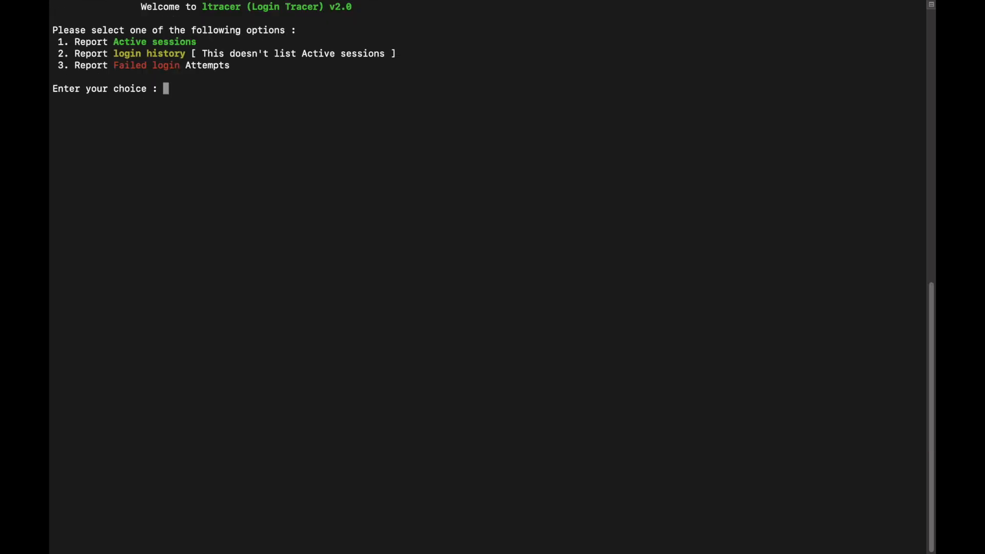
text(3)
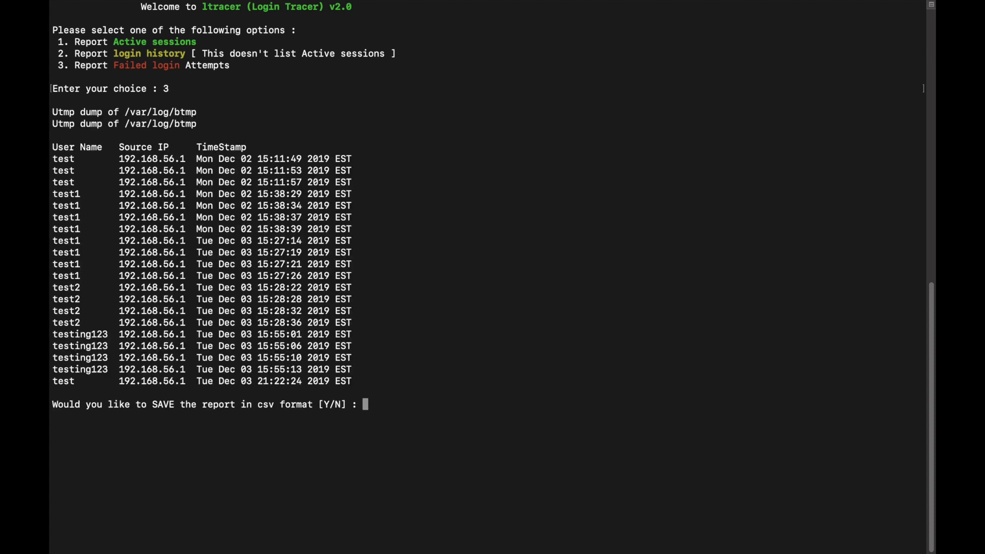
mouse_move(97, 171)
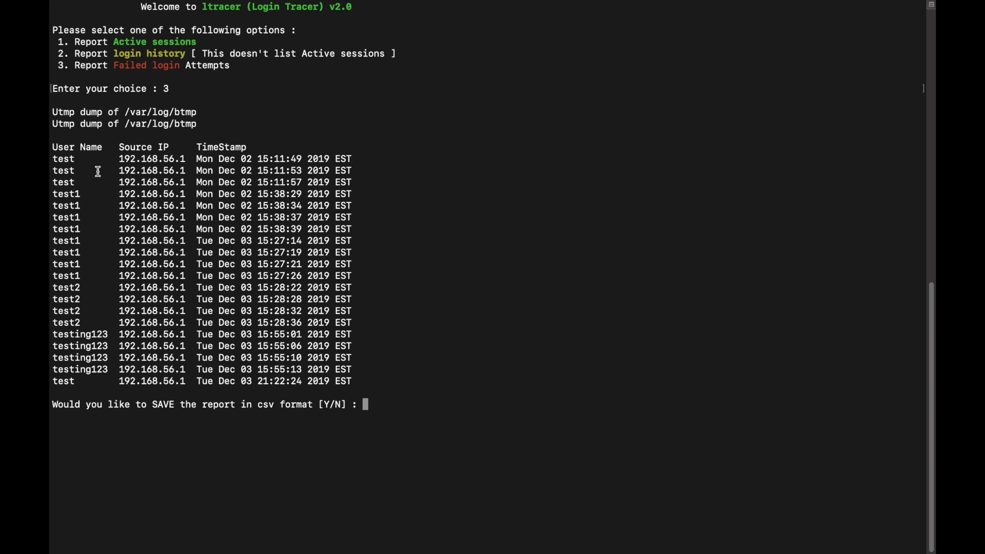
mouse_move(258, 348)
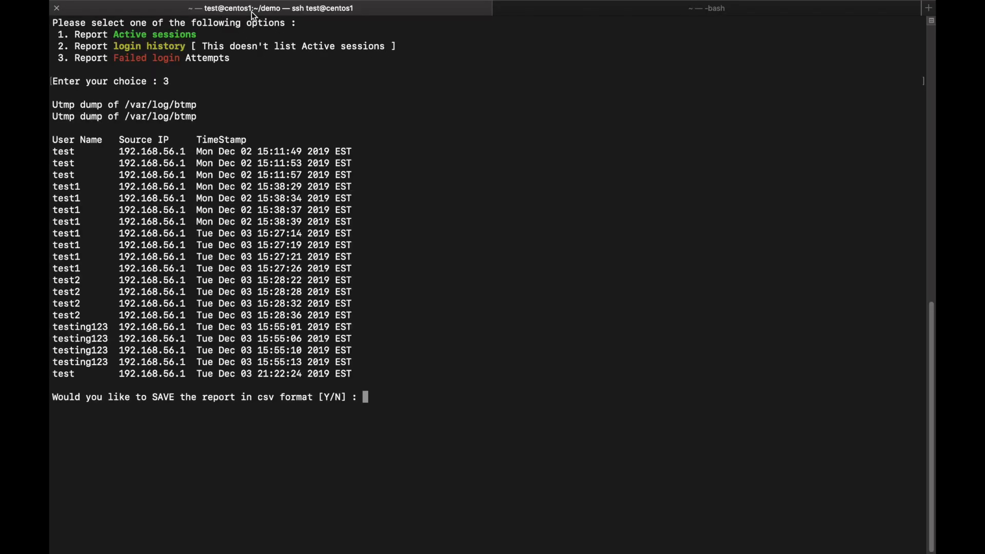
text(n)
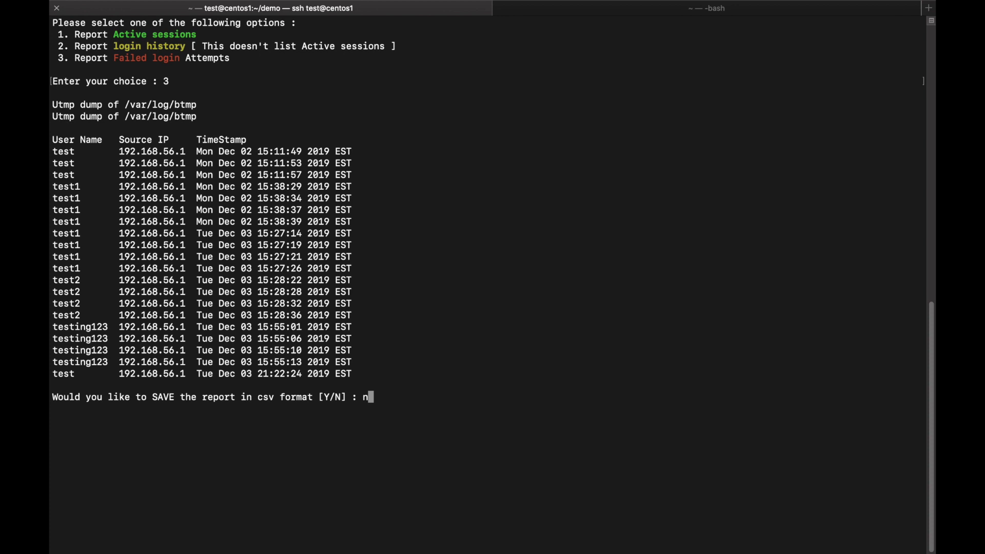
key(Return)
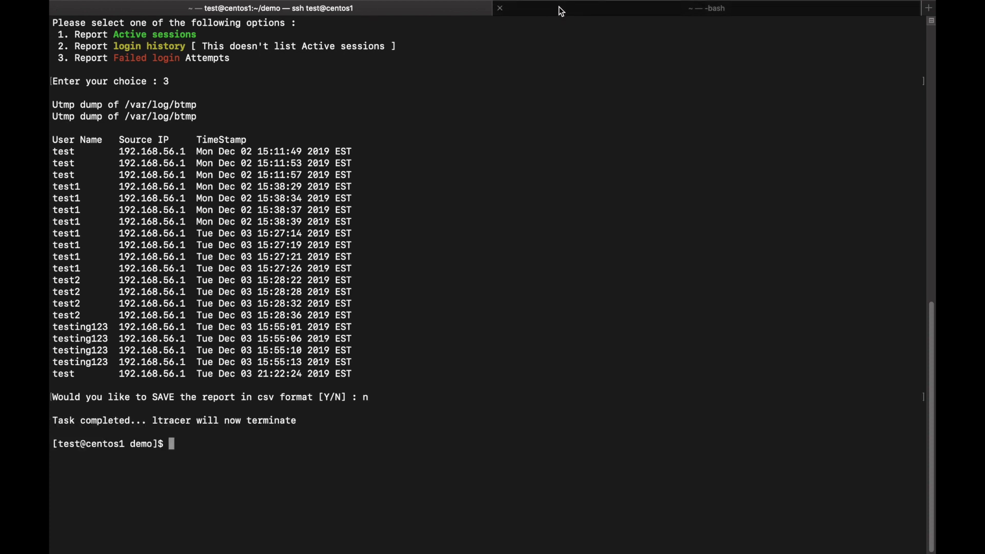
mouse_move(121, 447)
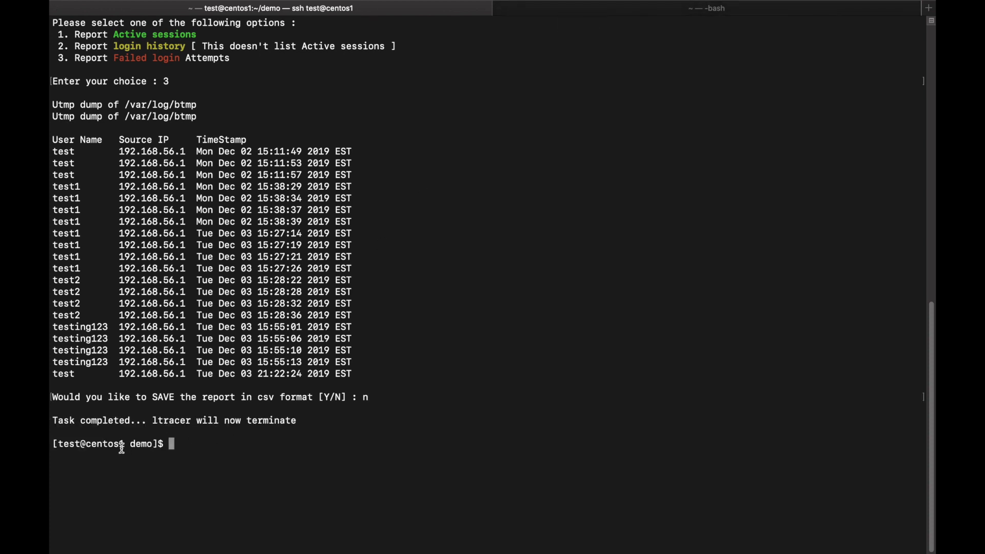
From the local bash tab, start ssh learningtube@centos1
click(713, 7)
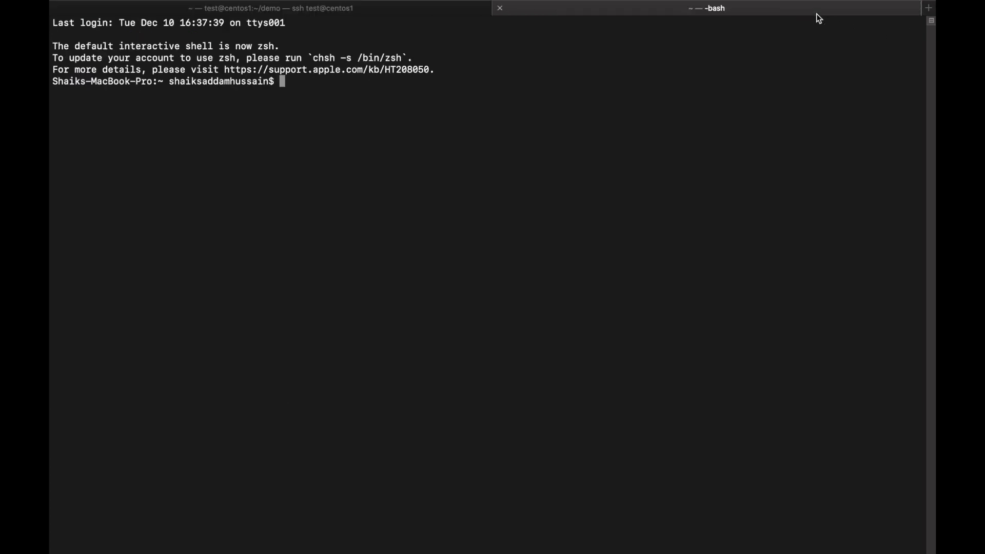
text(ssh)
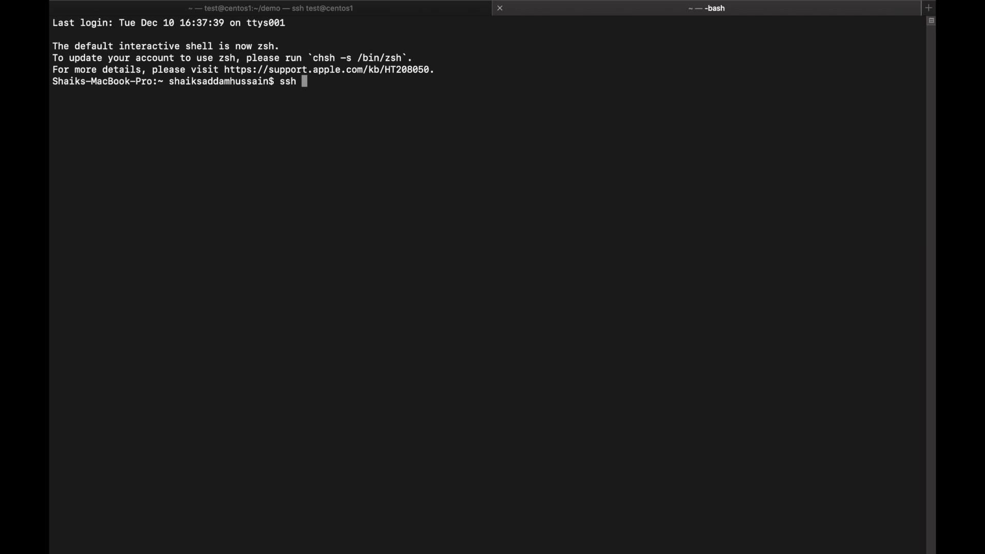
text(l)
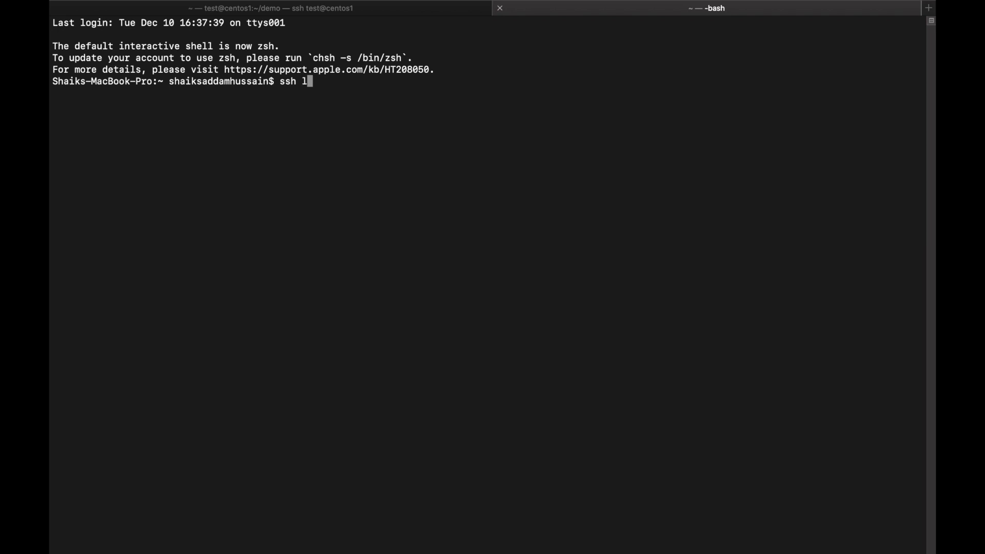
text(earn)
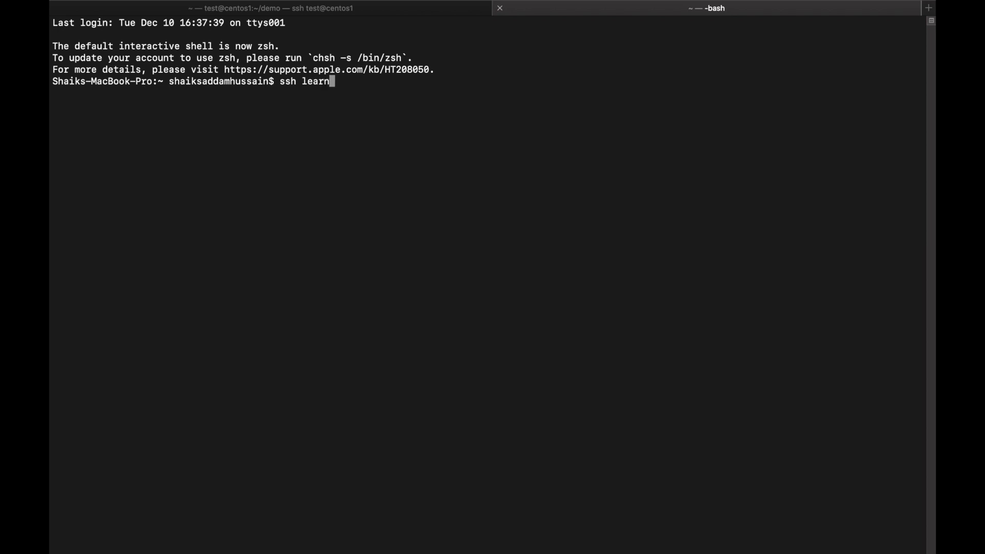
text(ingtu)
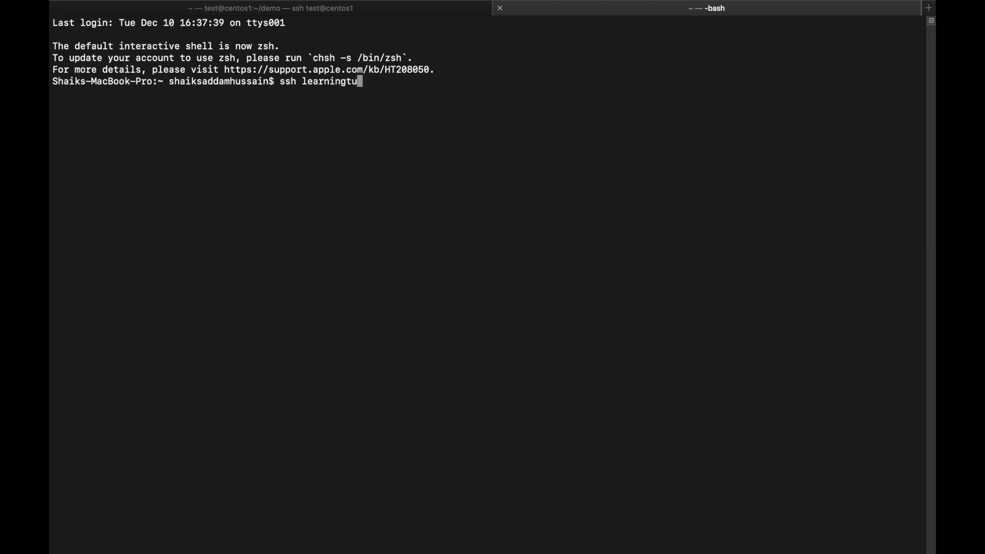
text(be@cent)
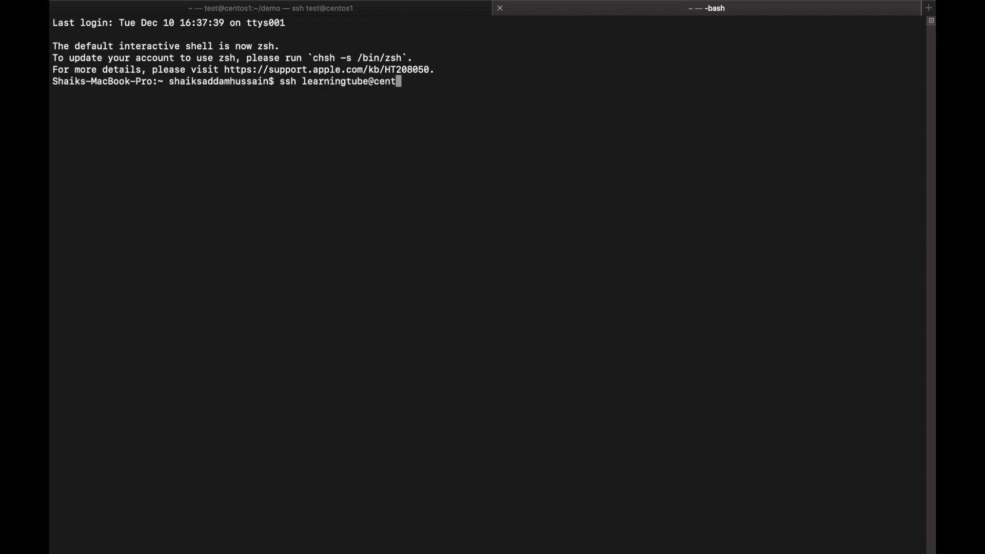
text(os1)
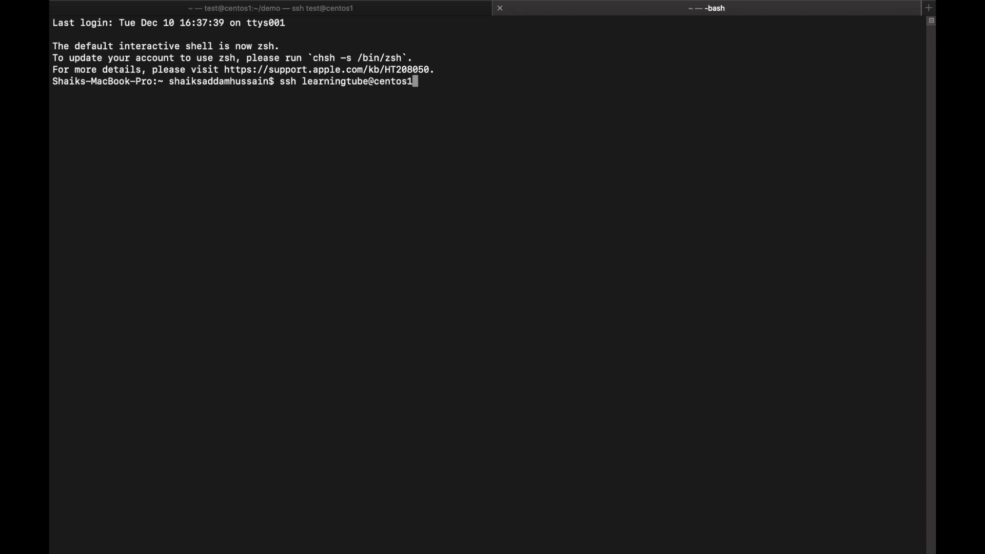
key(Return)
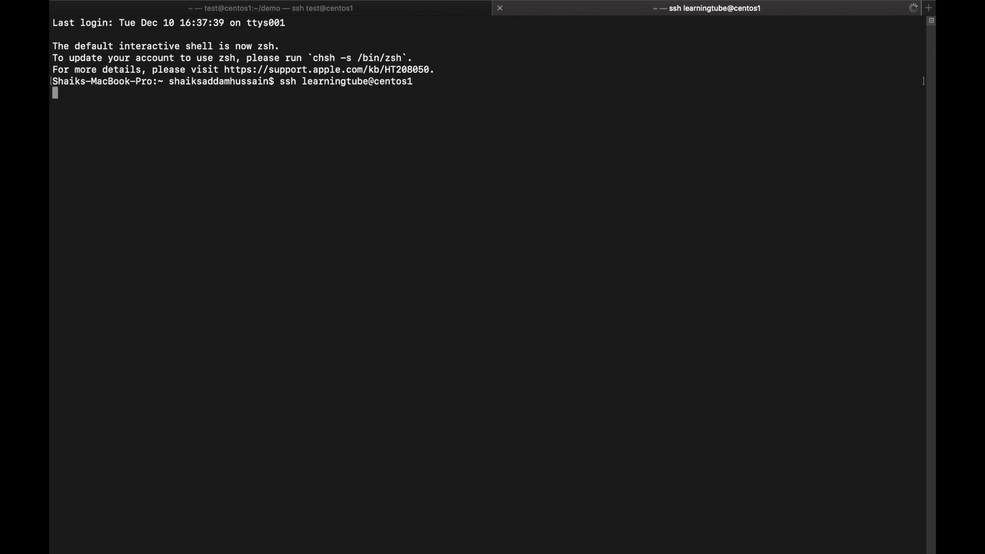
Submit a wrong password three times so the login is denied
key(Return)
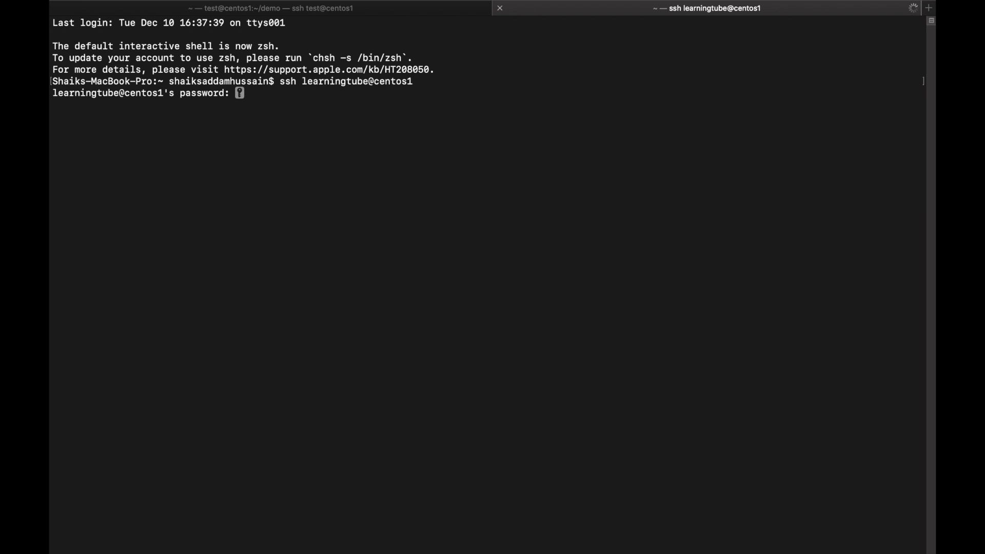
key(Return)
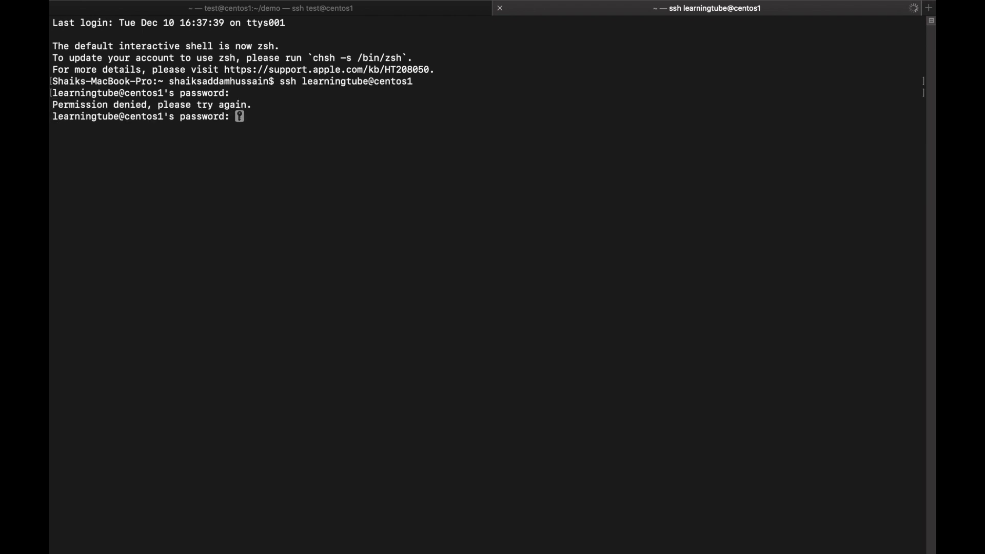
key(Return)
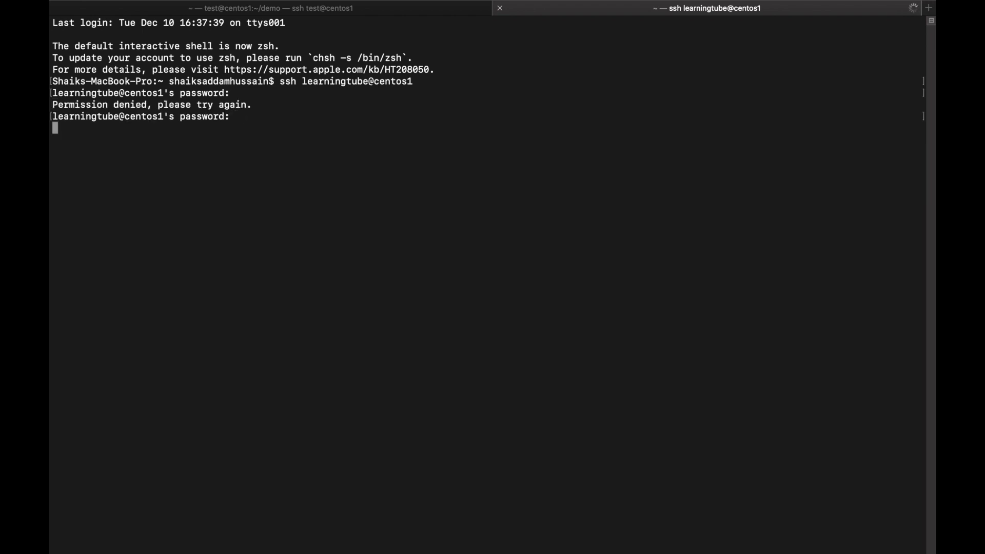
key(Return)
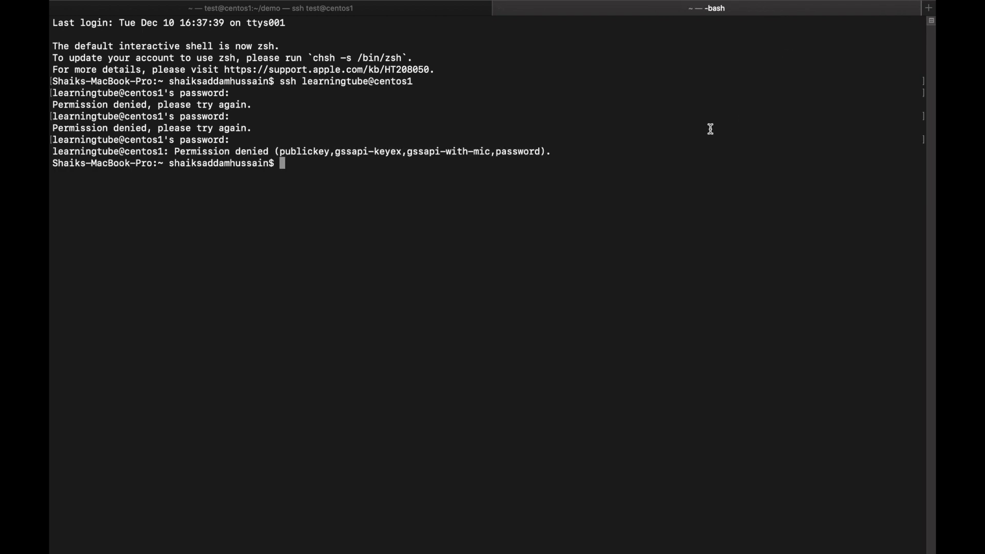
Back on the CentOS tab, rerun sudo ltracer's failed-login report showing the new learningtube attempts
click(278, 7)
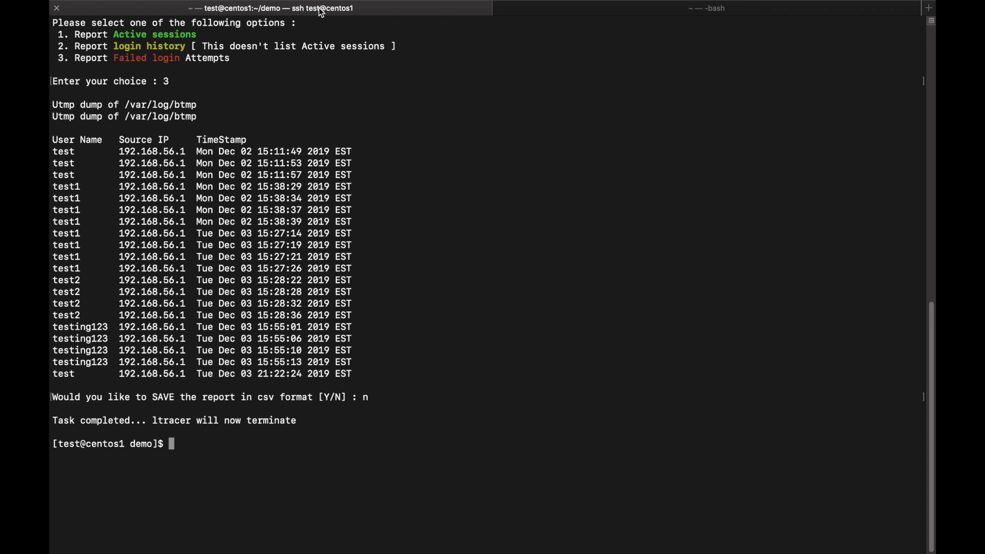
text(sudo ltracer)
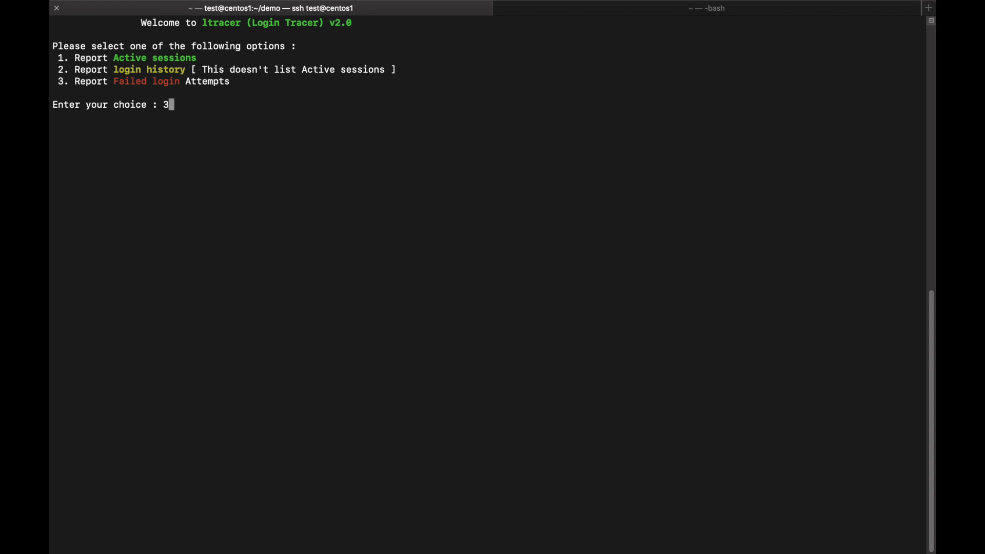
key(Return)
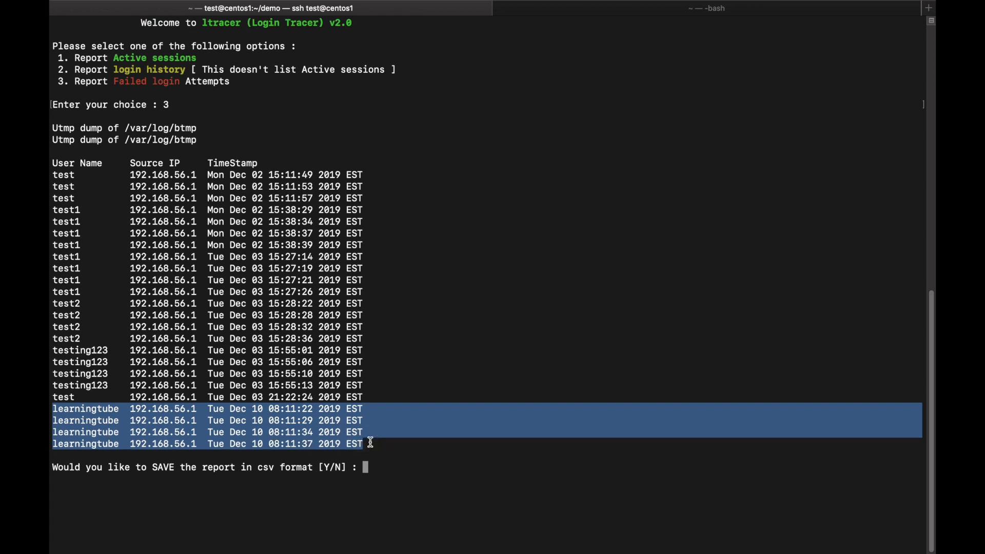
mouse_move(115, 432)
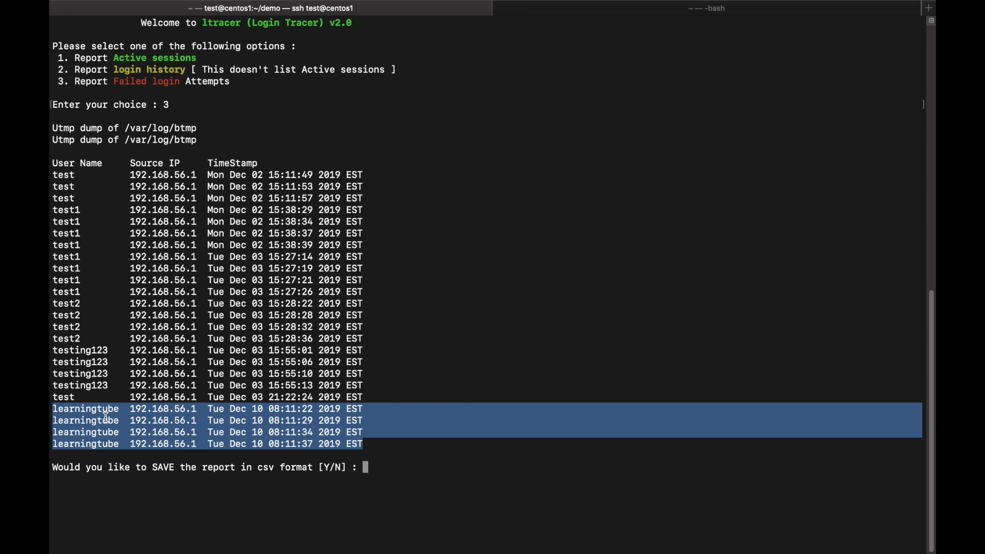
mouse_move(184, 430)
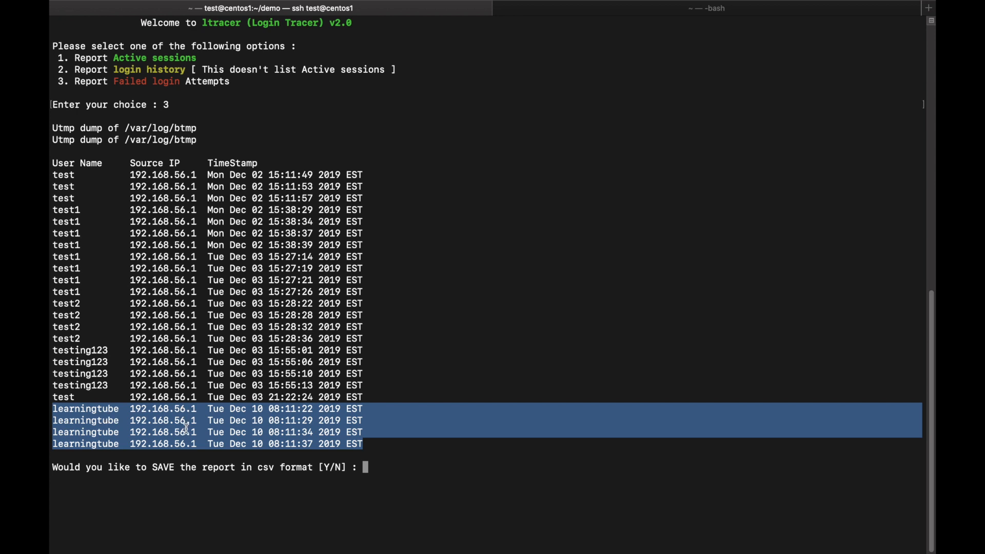
mouse_move(270, 435)
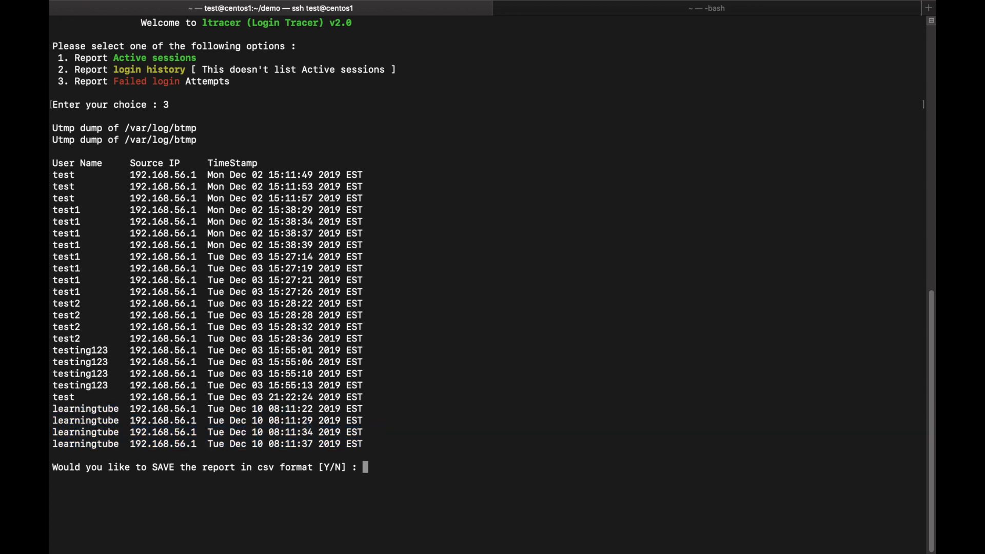
Answer y to save the failed-login report as a CSV under /tmp
text(y)
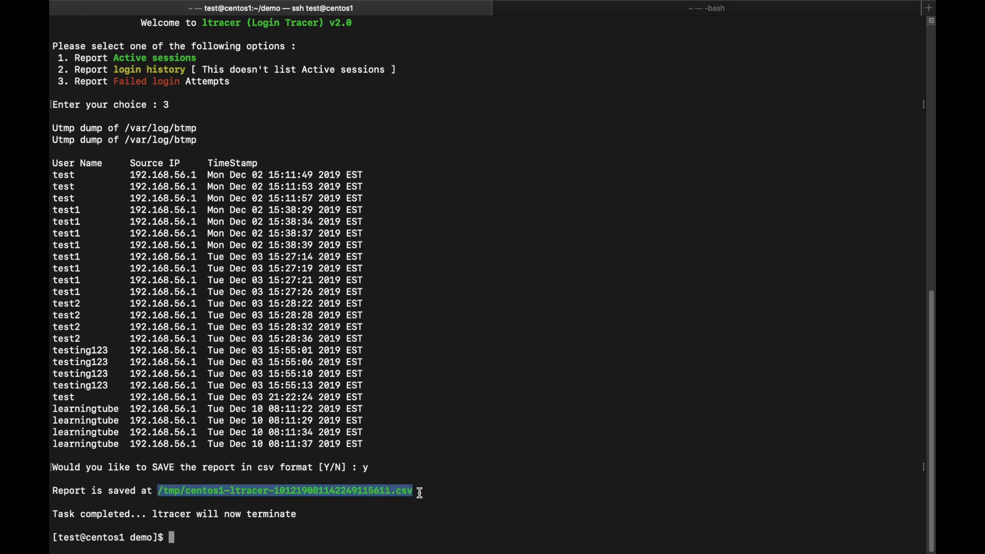
text(less)
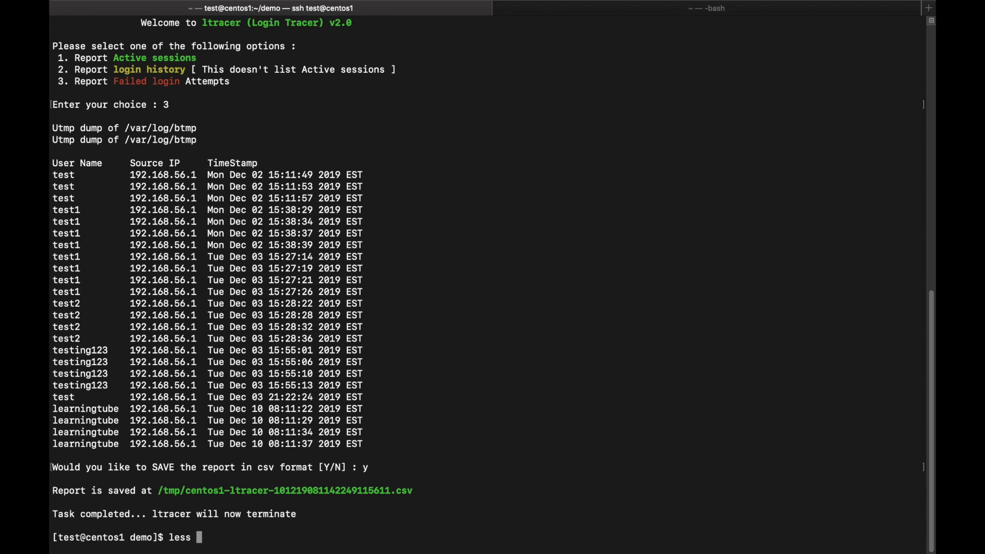
View the saved CSV with less, showing the Dec 10 entries, then quit the viewer
key(Return)
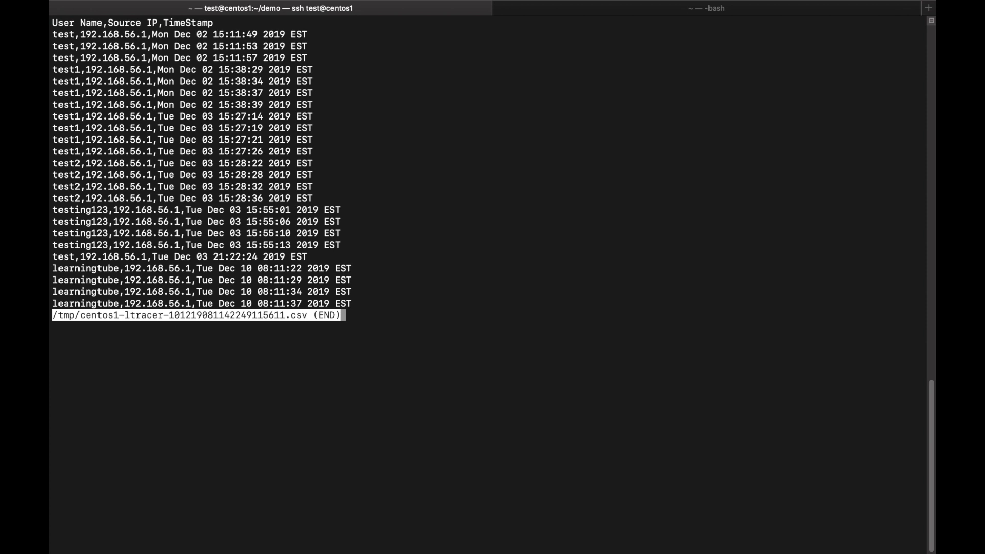
mouse_move(132, 292)
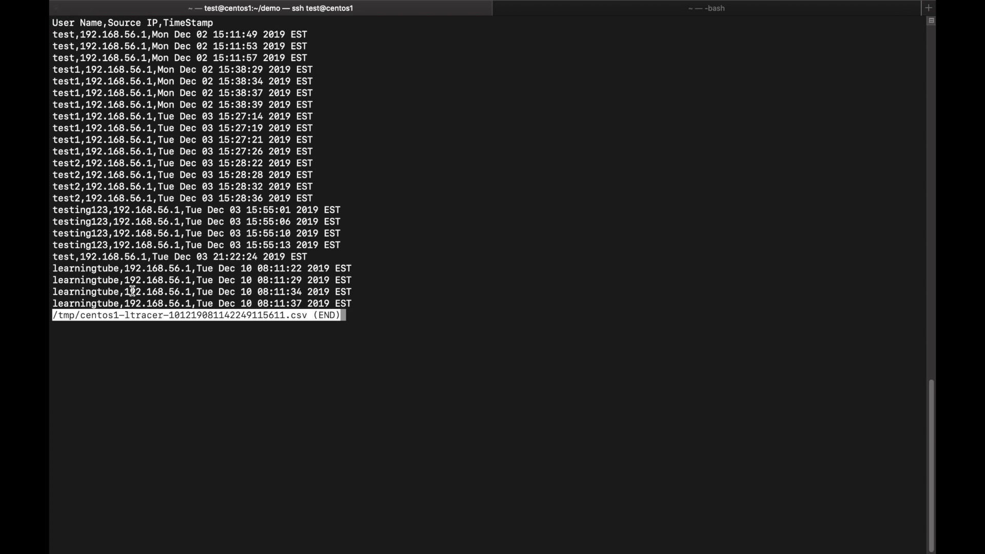
mouse_move(163, 291)
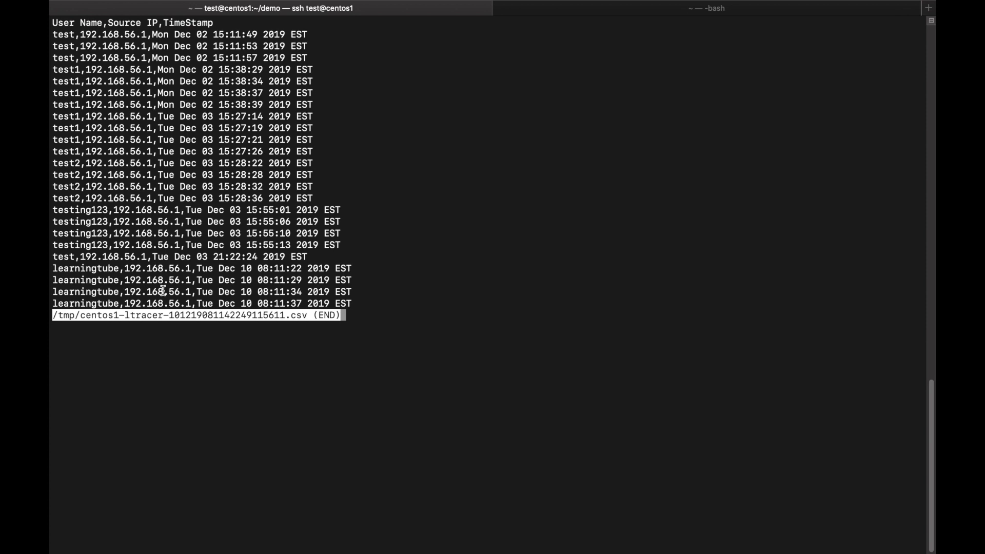
key(q)
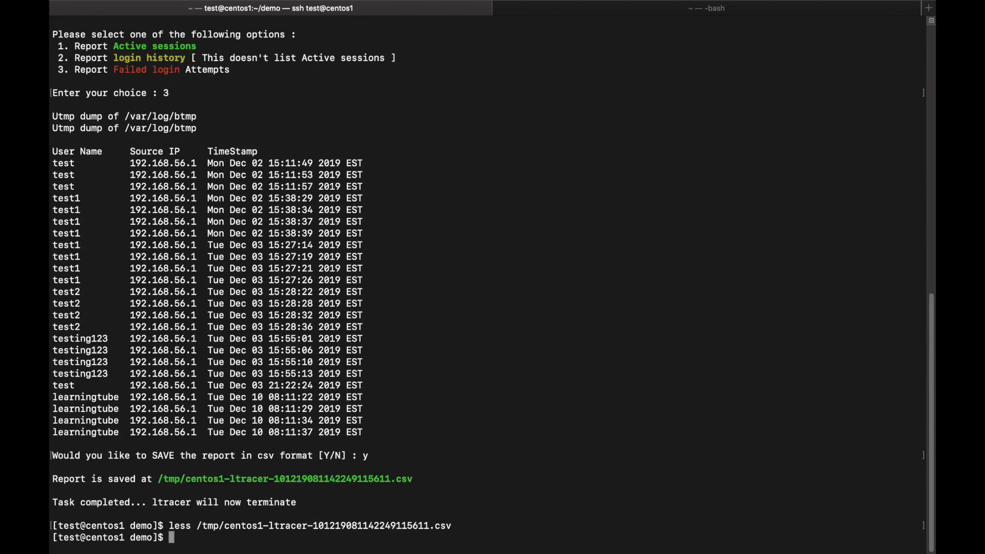